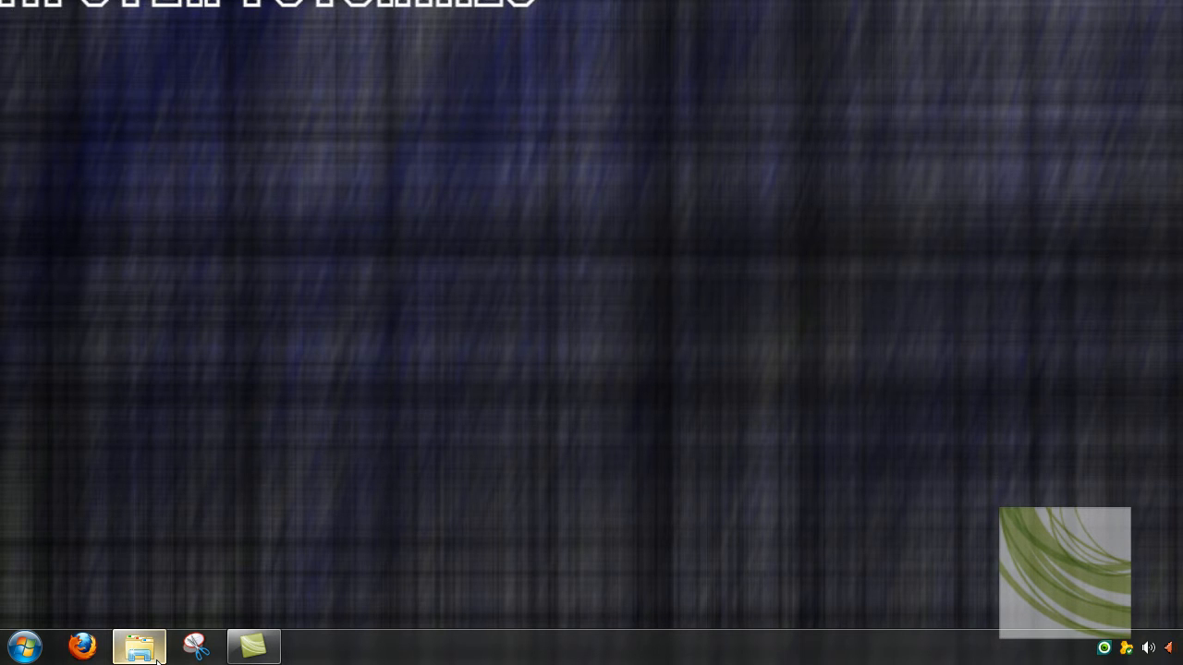
# Bring up the Explorer folder holding the BOD Picture photos from the taskbar
pyautogui.click(139, 647)
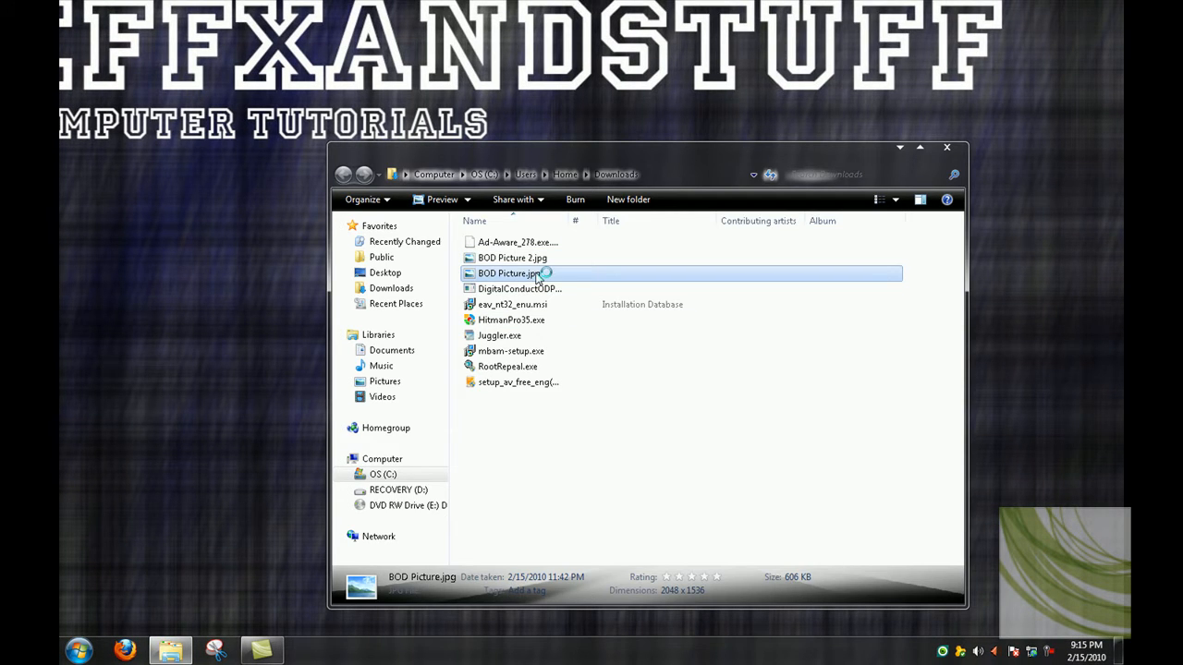
# View BOD Picture.jpg, the close-up of the kiosk's blue screen of death
pyautogui.doubleClick(509, 274)
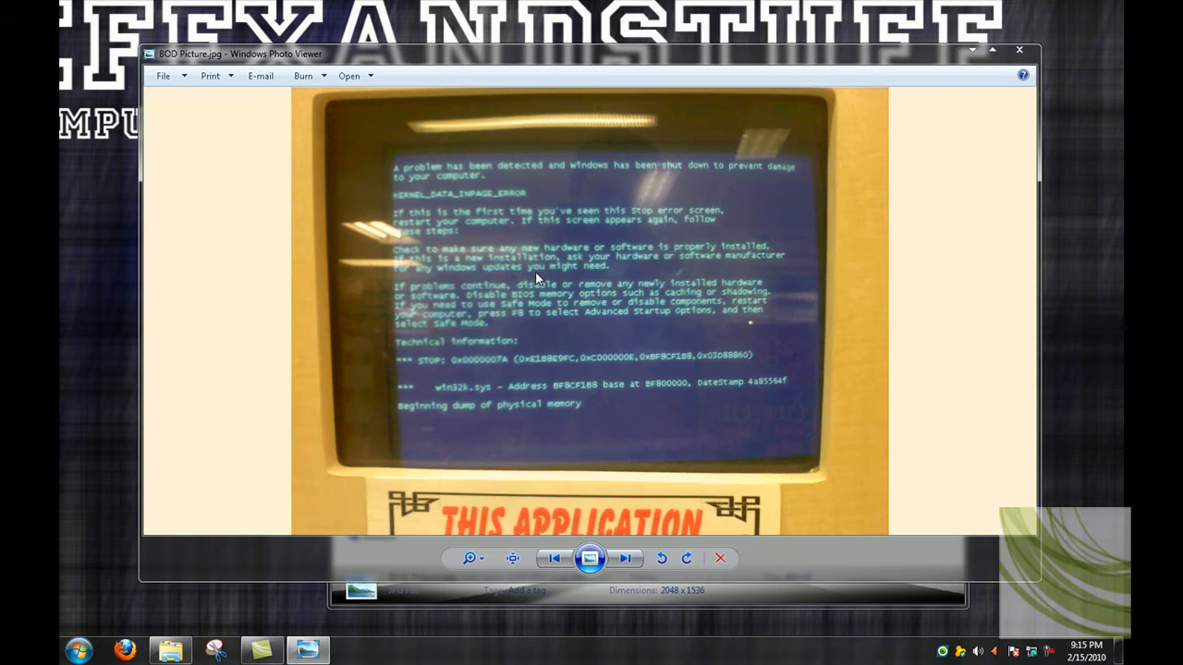
pyautogui.moveTo(1031, 292)
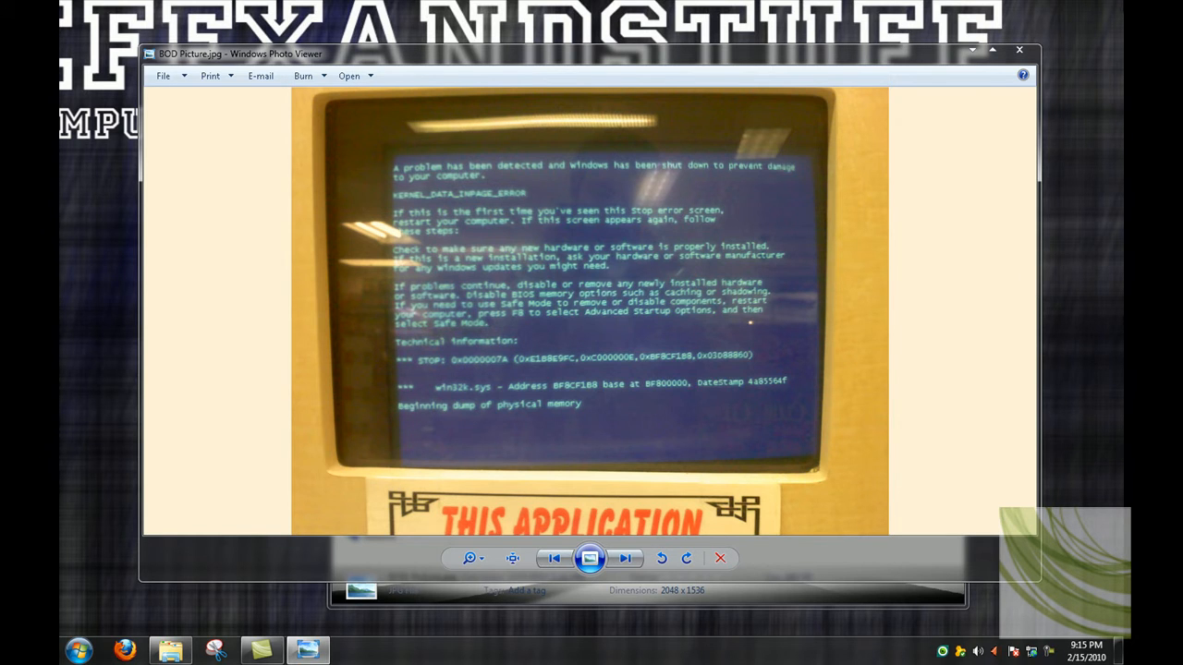
# Advance to BOD Picture 2.jpg showing the whole kiosk and its 30-45 minutes sign
pyautogui.click(627, 558)
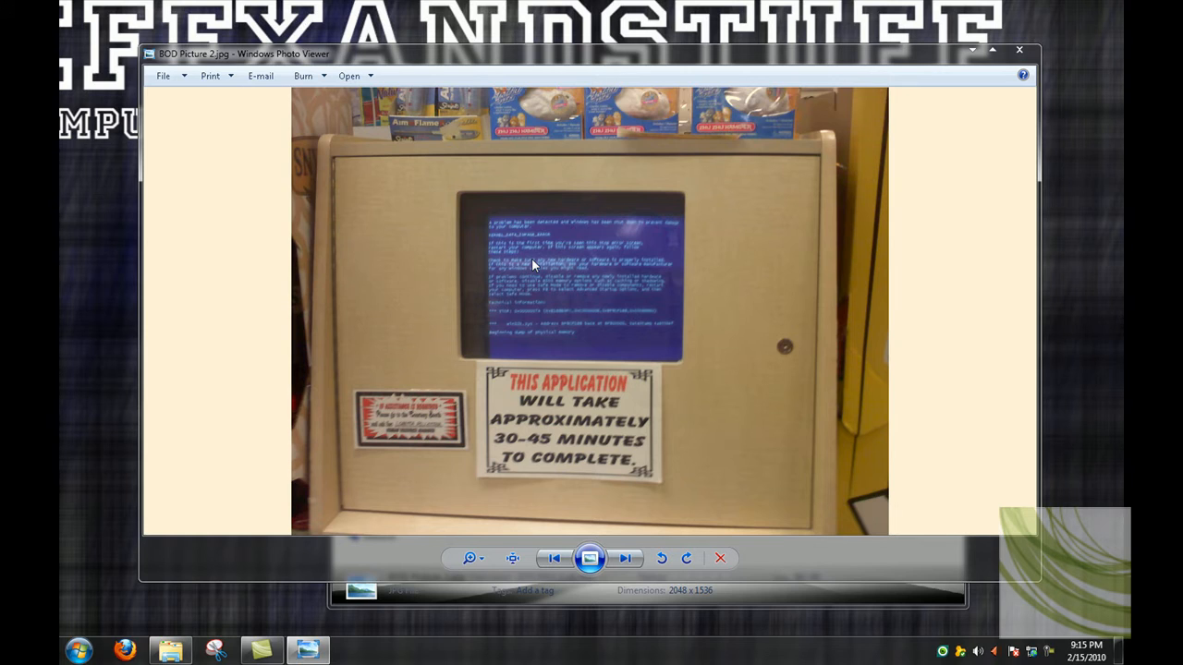
pyautogui.moveTo(373, 355)
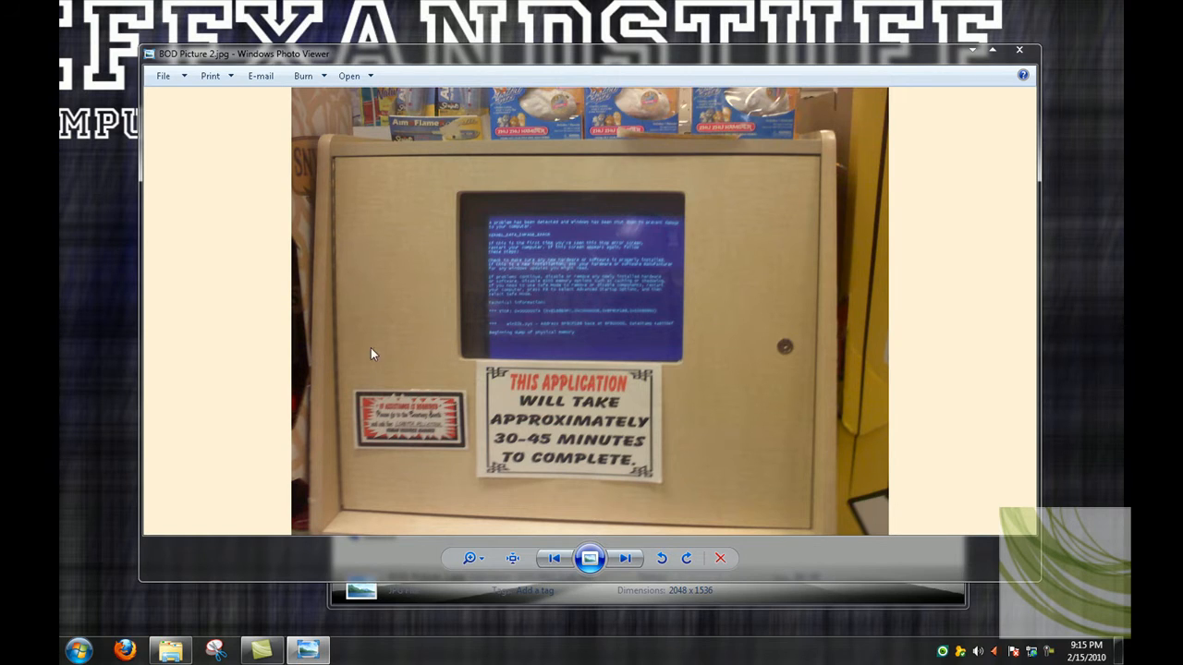
pyautogui.moveTo(634, 298)
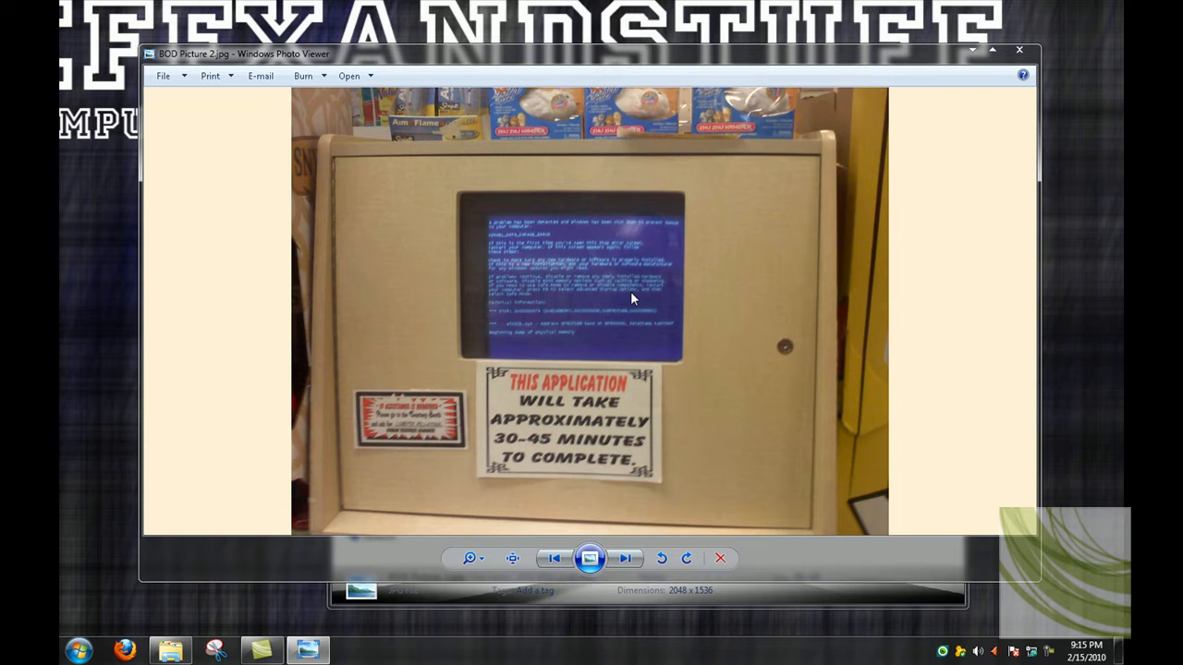
pyautogui.moveTo(640, 317)
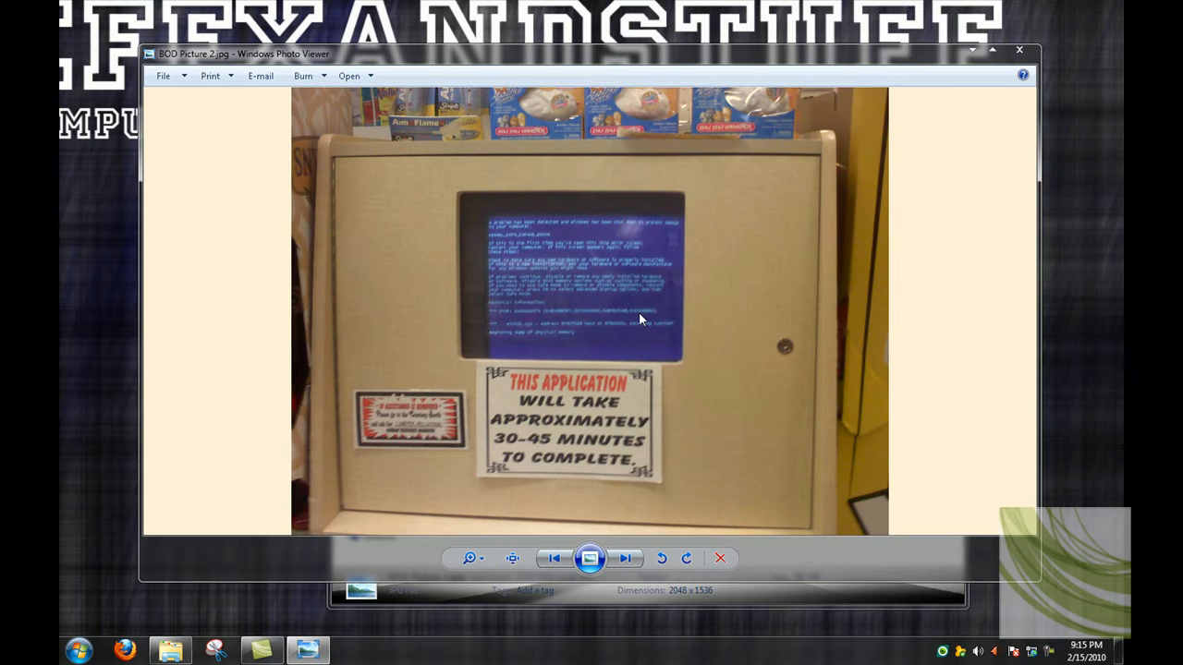
pyautogui.moveTo(669, 270)
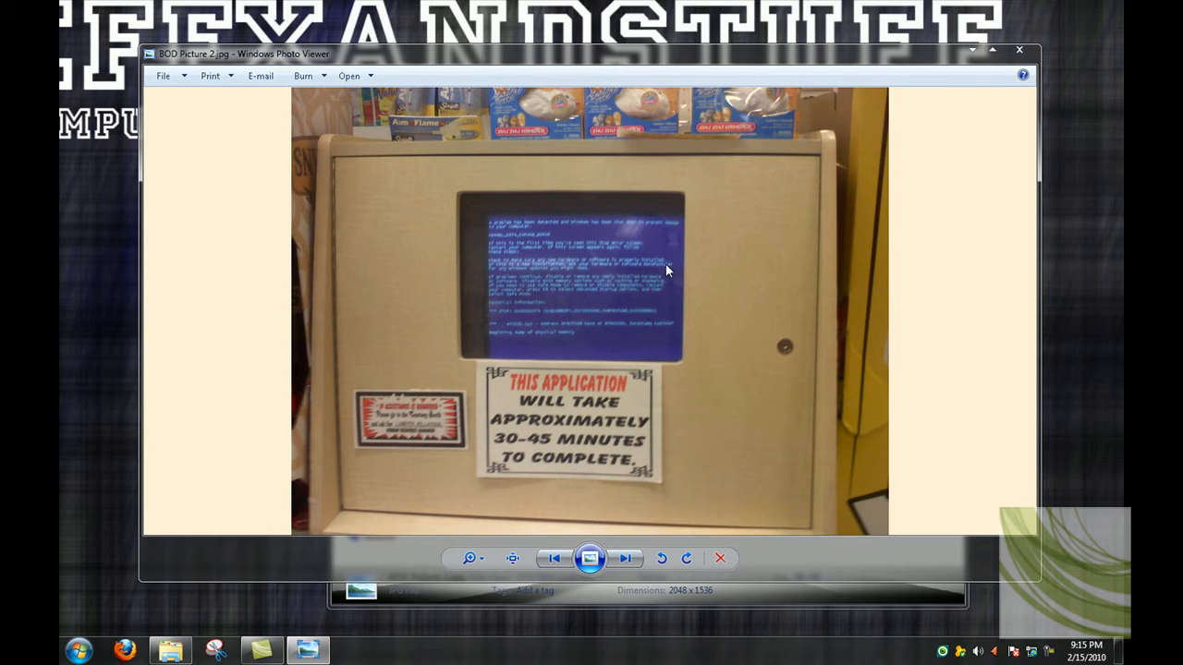
pyautogui.moveTo(948, 100)
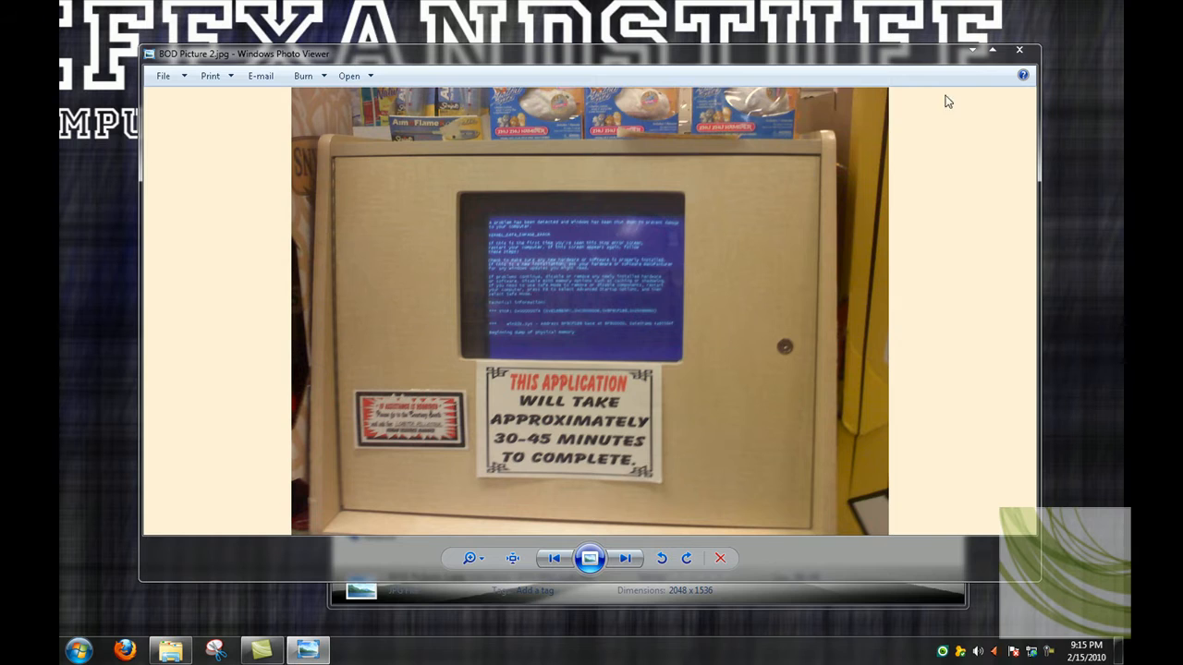
pyautogui.moveTo(1020, 51)
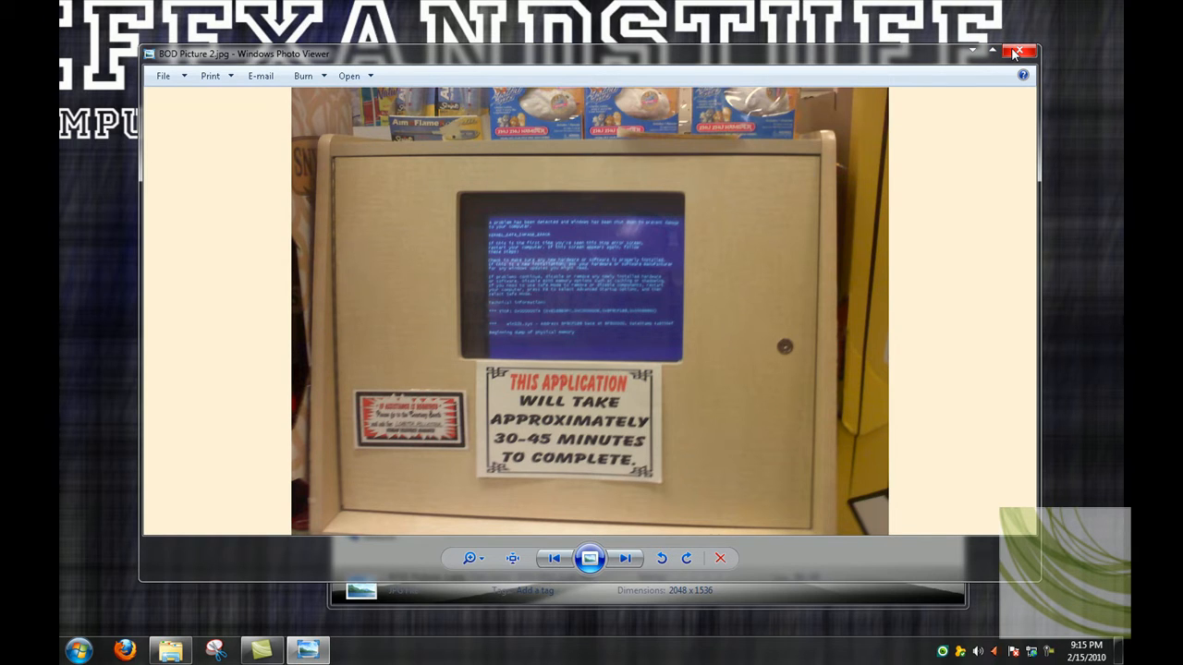
pyautogui.moveTo(798, 292)
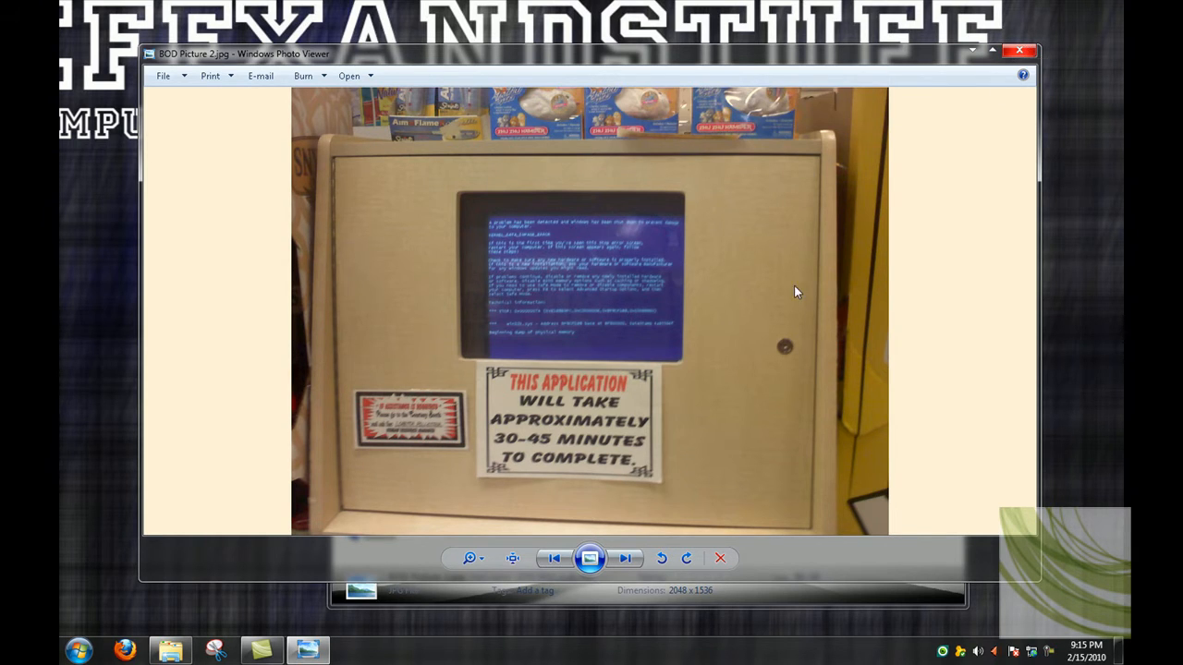